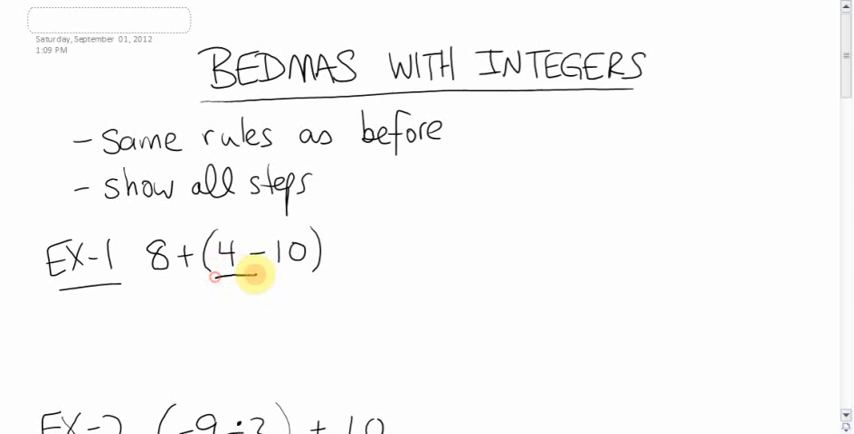
Reduce 4 − 10 to −6, rewrite as 8 + (−6), strike the signs, and circle 2.
{"action": "left_click_drag", "start_coordinate": [218, 278], "coordinate": [300, 278]}
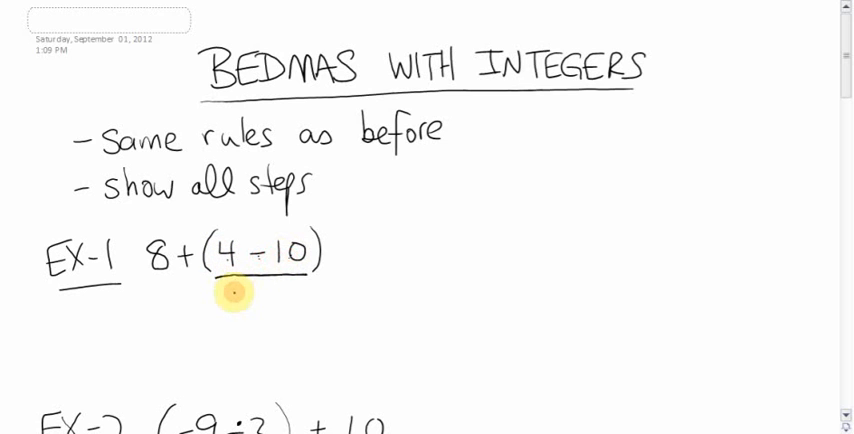
{"action": "type", "text": "-6"}
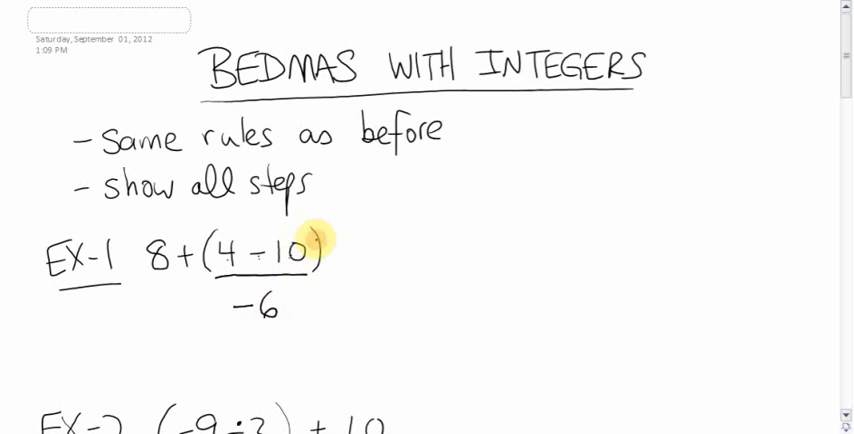
{"action": "type", "text": "8 + (-6)"}
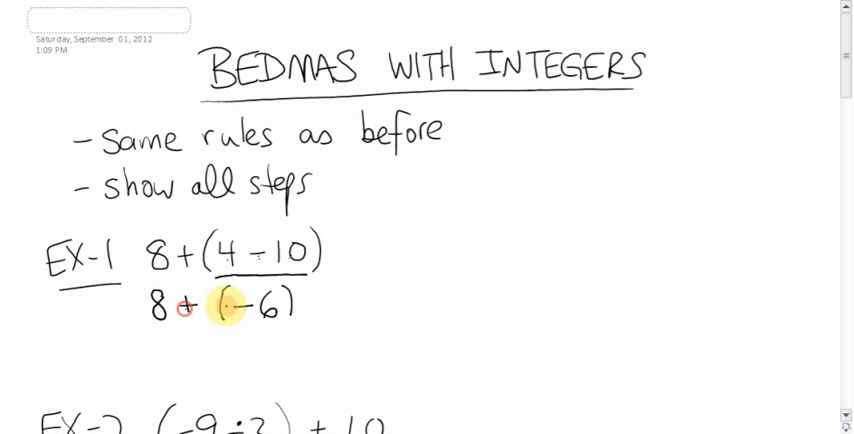
{"action": "left_click_drag", "start_coordinate": [170, 306], "coordinate": [240, 306]}
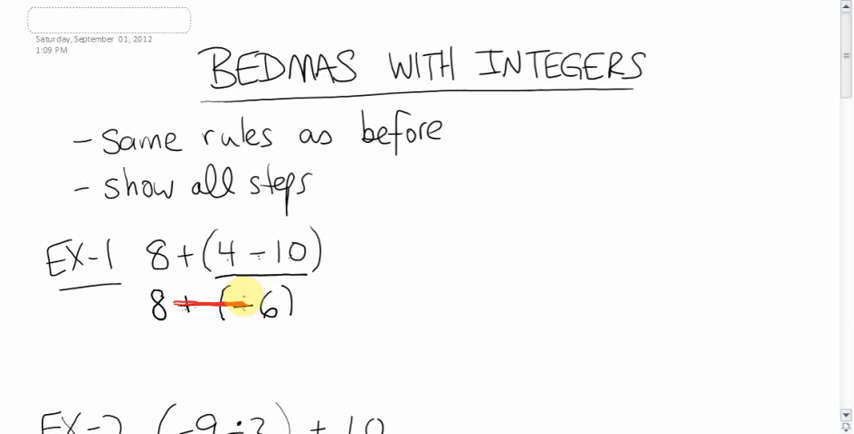
{"action": "scroll", "scroll_direction": "down", "scroll_amount": 3}
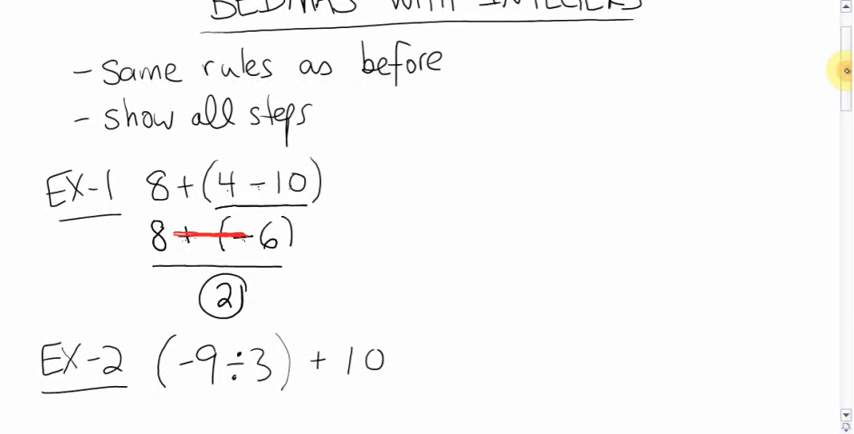
Reduce −9 ÷ 3 to −3, write (−3) + 10, and circle the answer 7.
{"action": "scroll", "scroll_direction": "down", "scroll_amount": 3}
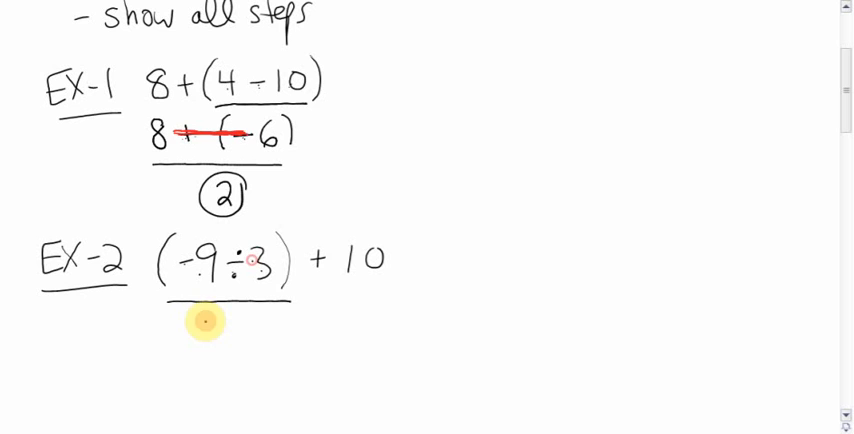
{"action": "type", "text": "-3"}
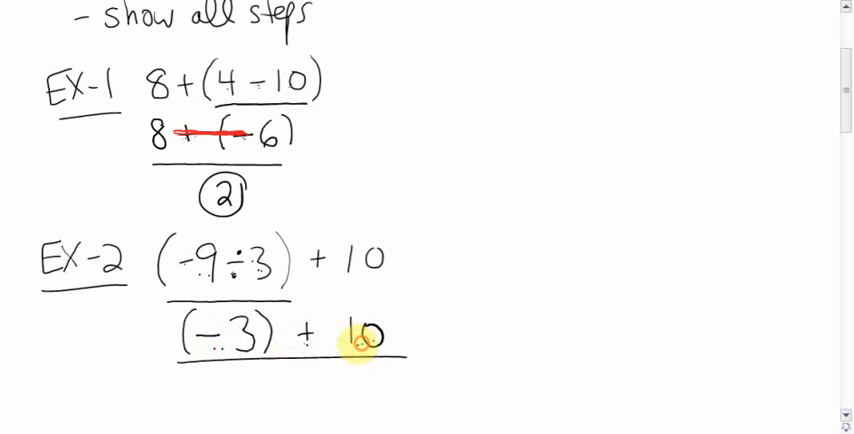
{"action": "scroll", "scroll_direction": "down", "scroll_amount": 3}
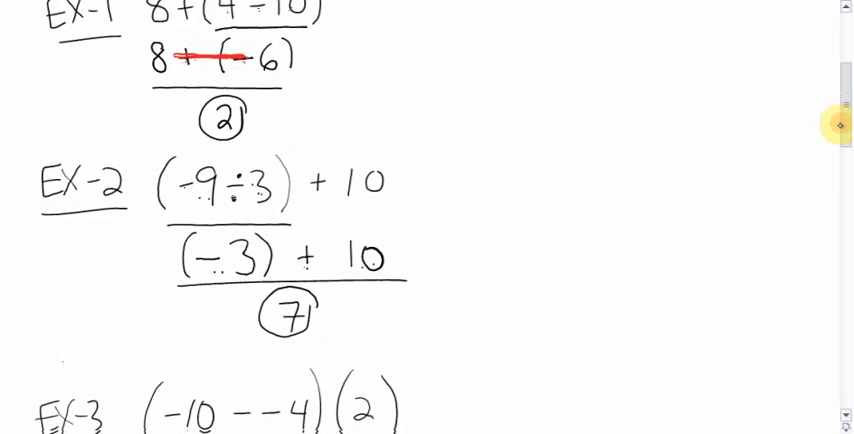
Replace Example 3's double negative with a plus, reduce to (−6)(2), and start writing −12.
{"action": "scroll", "scroll_direction": "down", "scroll_amount": 3}
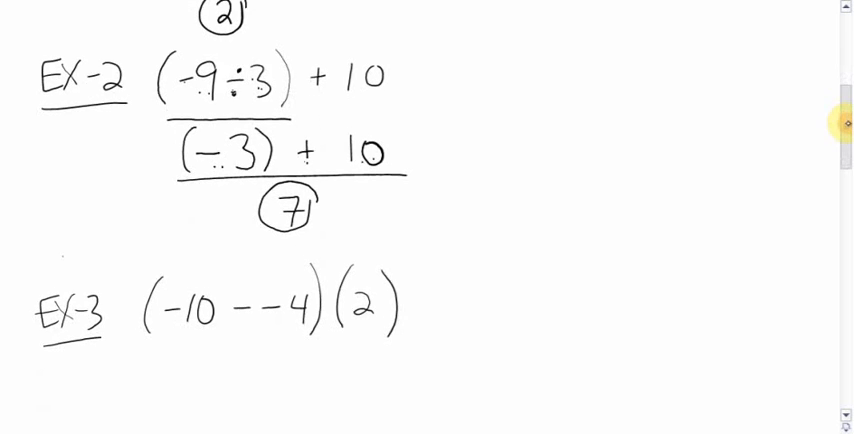
{"action": "scroll", "scroll_direction": "down", "scroll_amount": 3}
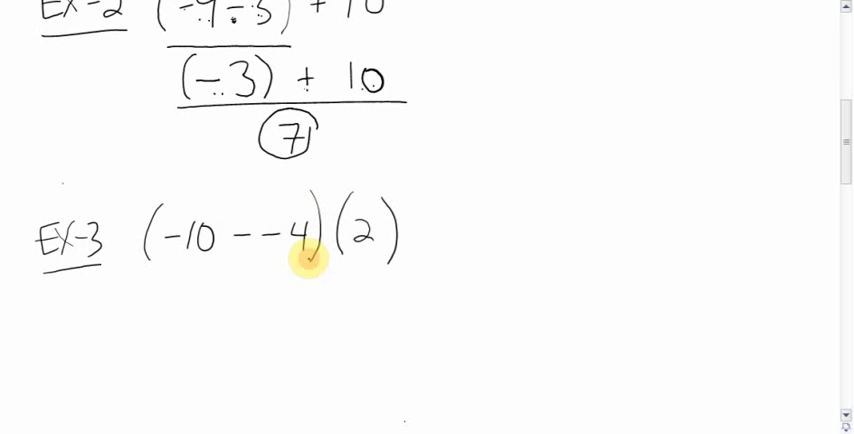
{"action": "mouse_move", "coordinate": [390, 232]}
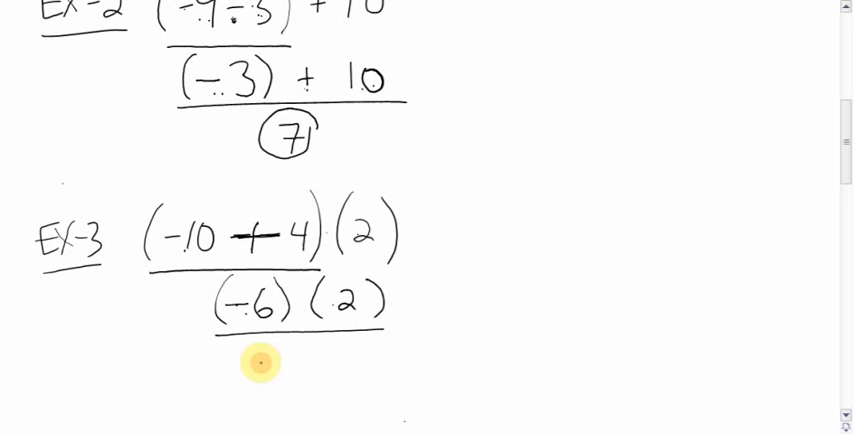
{"action": "type", "text": "-9"}
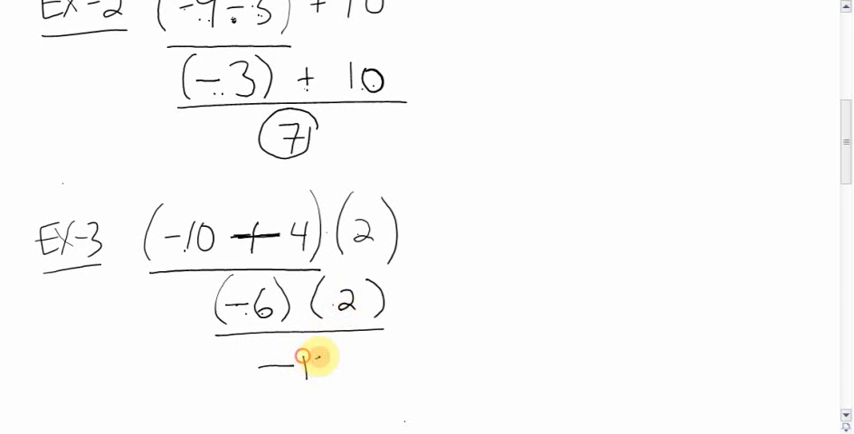
{"action": "scroll", "scroll_direction": "down", "scroll_amount": 3}
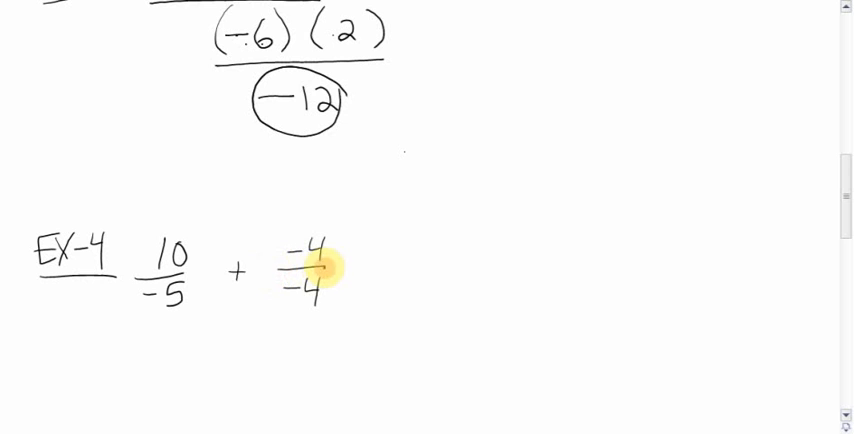
{"action": "mouse_move", "coordinate": [305, 300]}
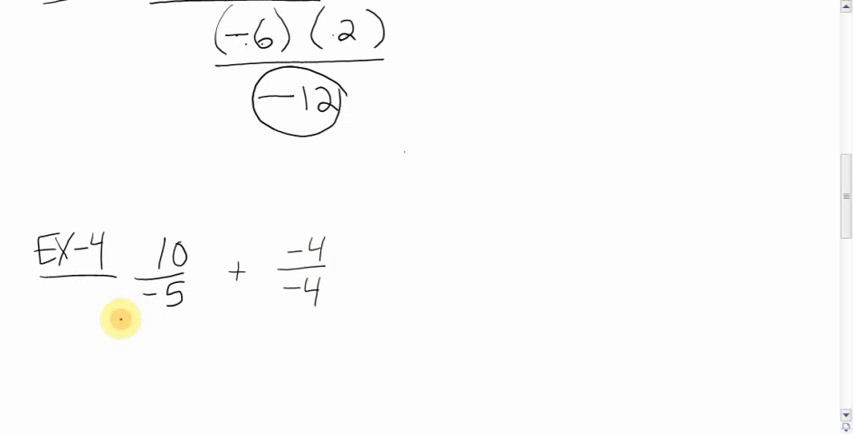
Circle −12, then reduce 10/−5 + −4/−4 to −2 + 1 and circle −1.
{"action": "left_click_drag", "start_coordinate": [120, 320], "coordinate": [210, 313]}
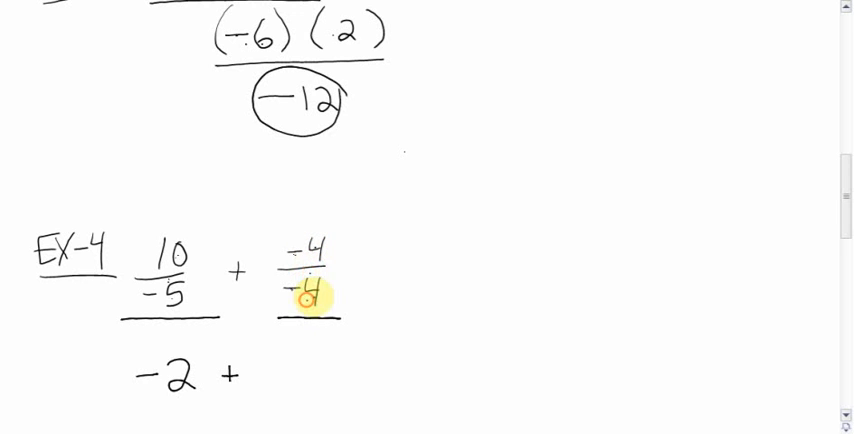
{"action": "scroll", "scroll_direction": "down", "scroll_amount": 3}
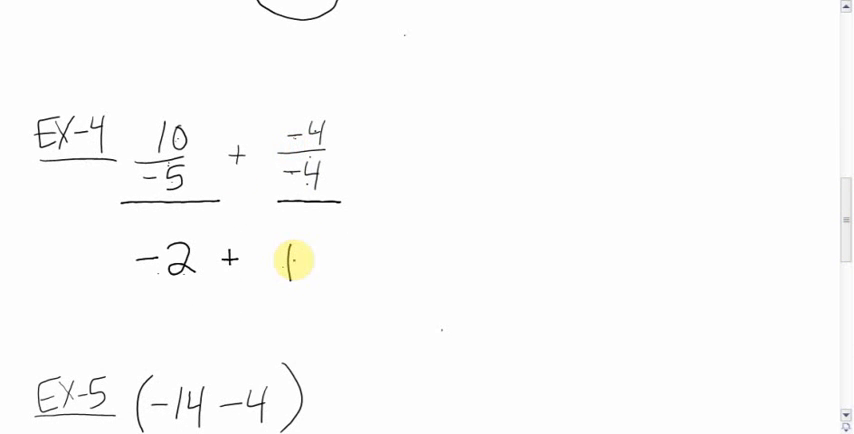
{"action": "mouse_move", "coordinate": [137, 283]}
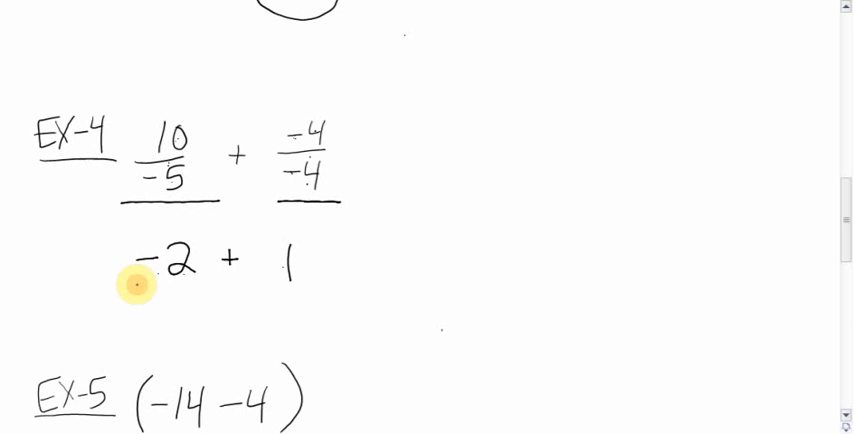
{"action": "left_click_drag", "start_coordinate": [135, 288], "coordinate": [310, 283]}
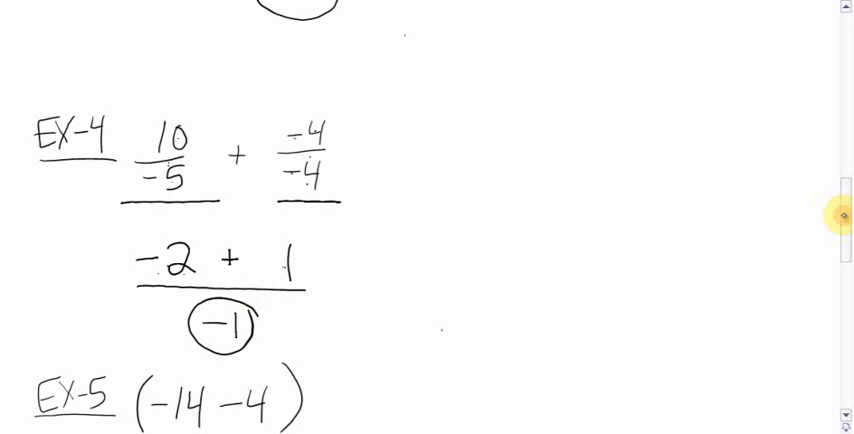
Write 6 under (−14 − 4), redraw the fraction bar, and write = −18/6.
{"action": "scroll", "scroll_direction": "down", "scroll_amount": 3}
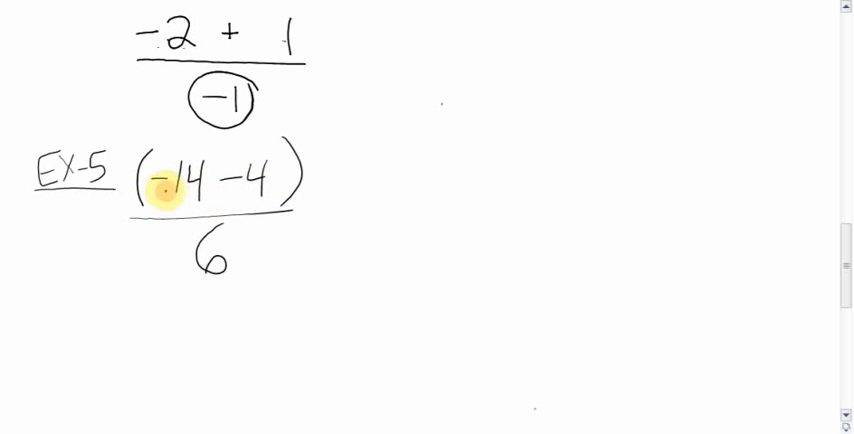
{"action": "left_click_drag", "start_coordinate": [110, 210], "coordinate": [310, 205]}
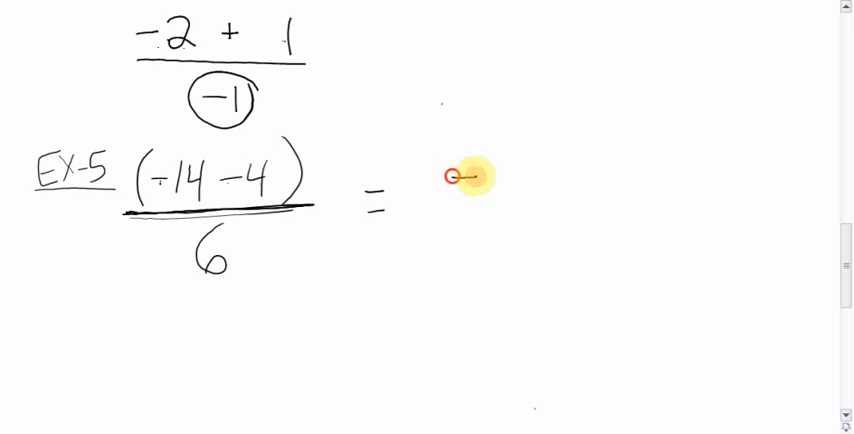
{"action": "type", "text": "-18"}
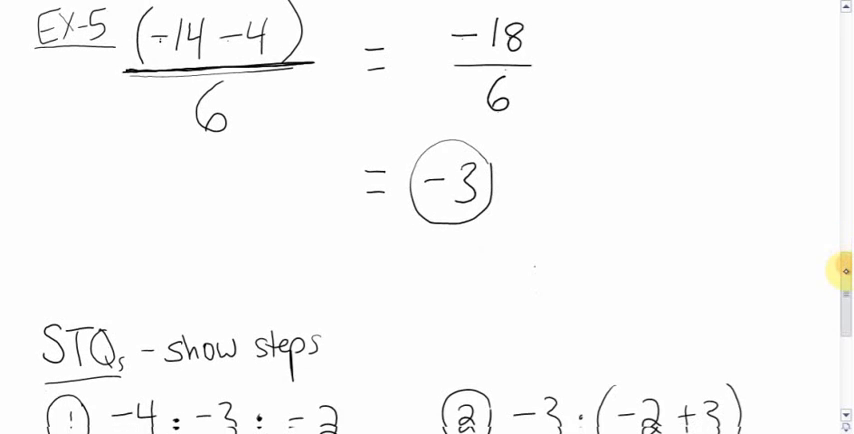
Scroll to the three STQs practice questions and reveal the hidden taskbar icons.
{"action": "scroll", "scroll_direction": "down", "scroll_amount": 3}
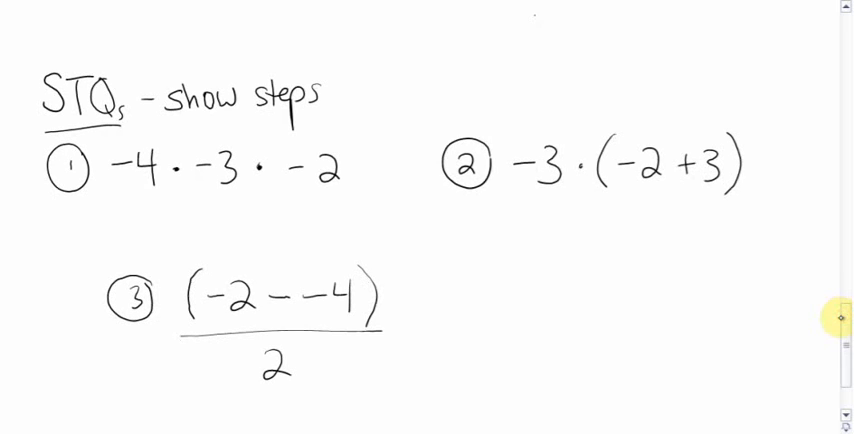
{"action": "left_click", "coordinate": [836, 315]}
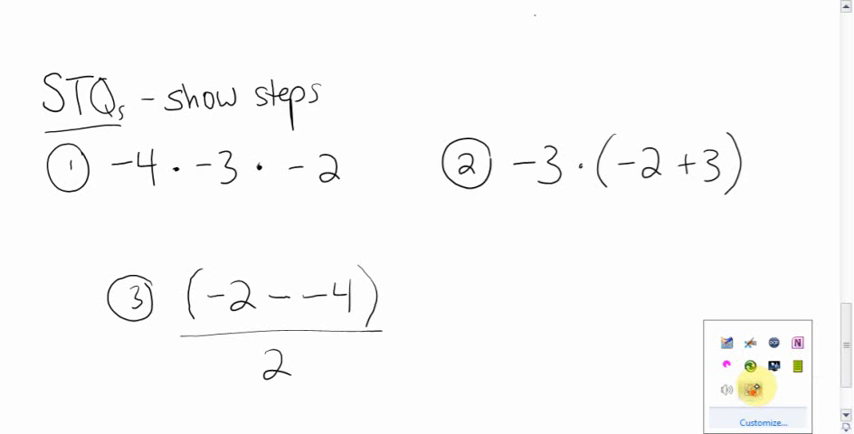